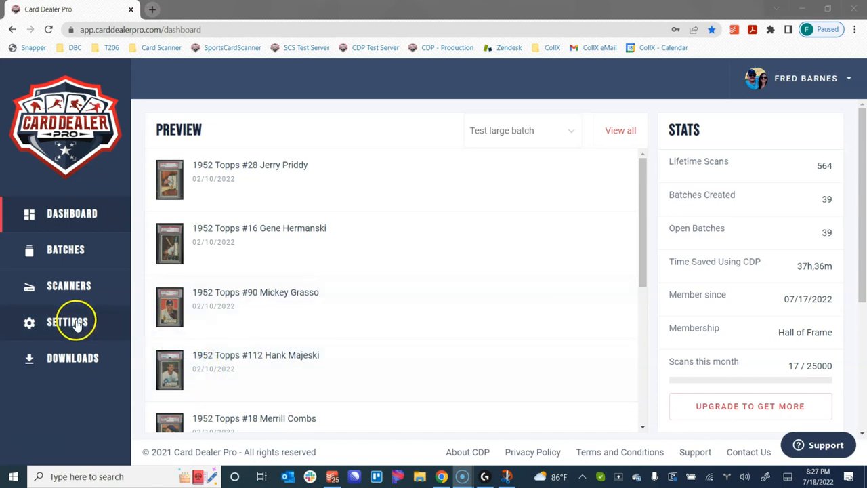
{"action": "mouse_move", "coordinate": [115, 317]}
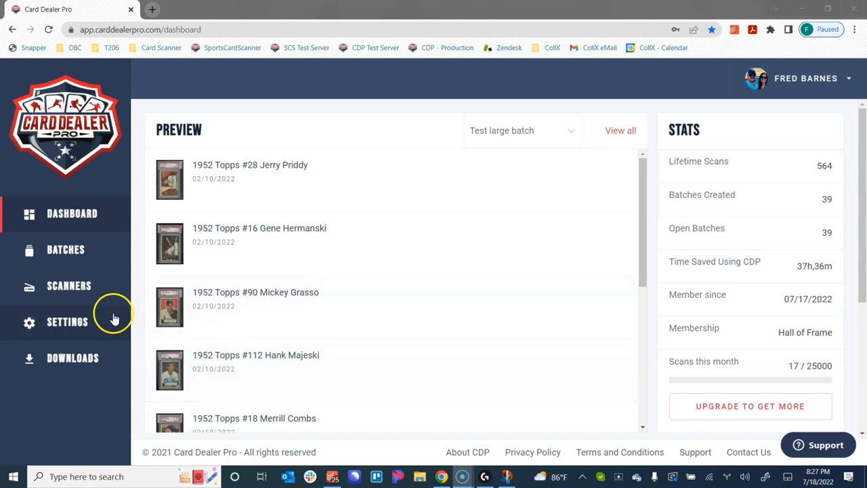
{"action": "mouse_move", "coordinate": [70, 323]}
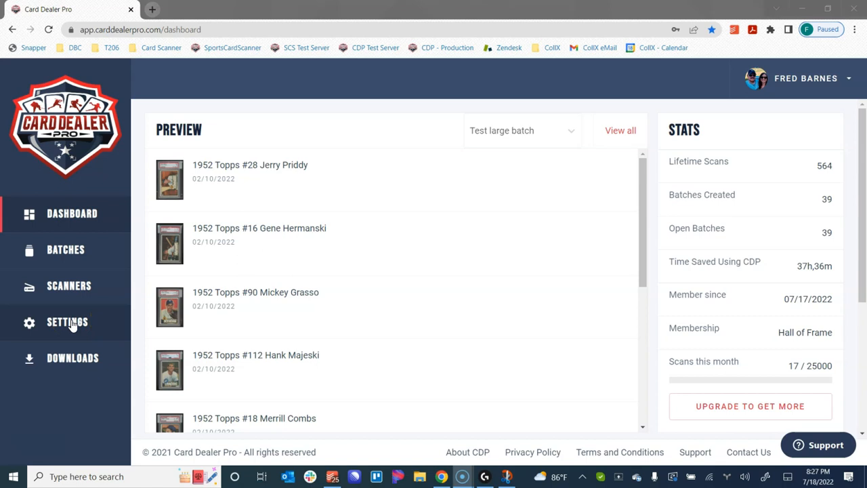
{"action": "mouse_move", "coordinate": [780, 77]}
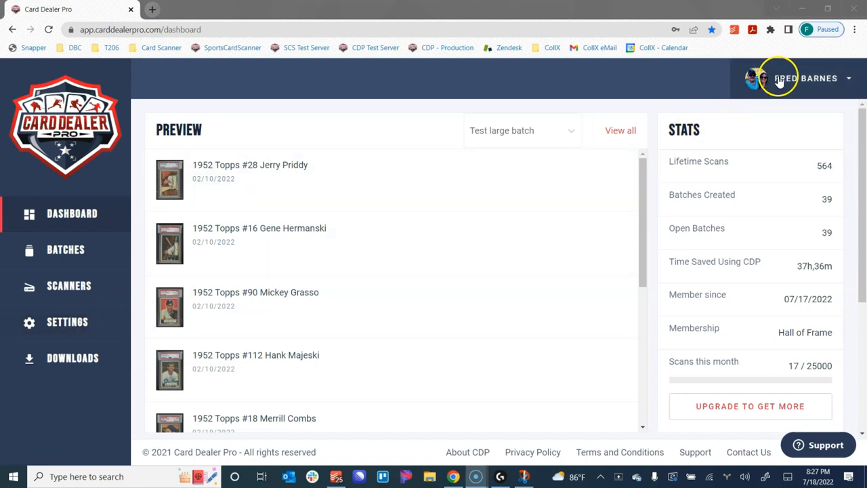
Go to the account Profile page from the user-name dropdown at top right
{"action": "left_click", "coordinate": [811, 77]}
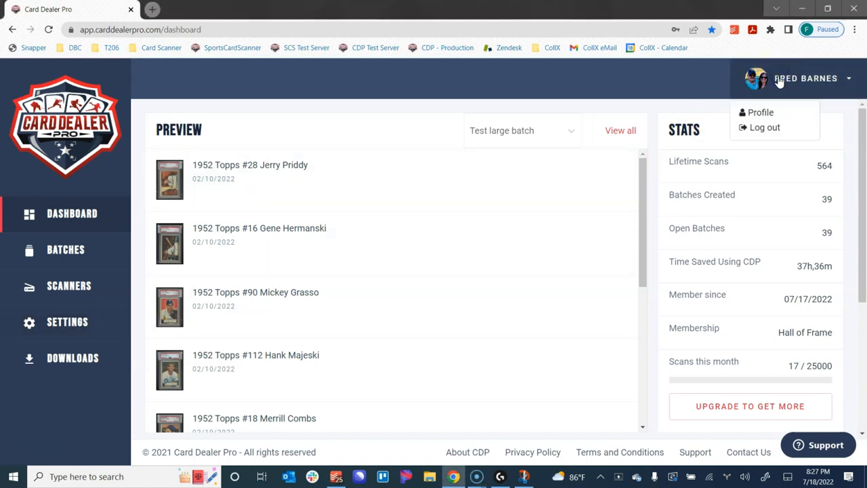
{"action": "left_click", "coordinate": [761, 111]}
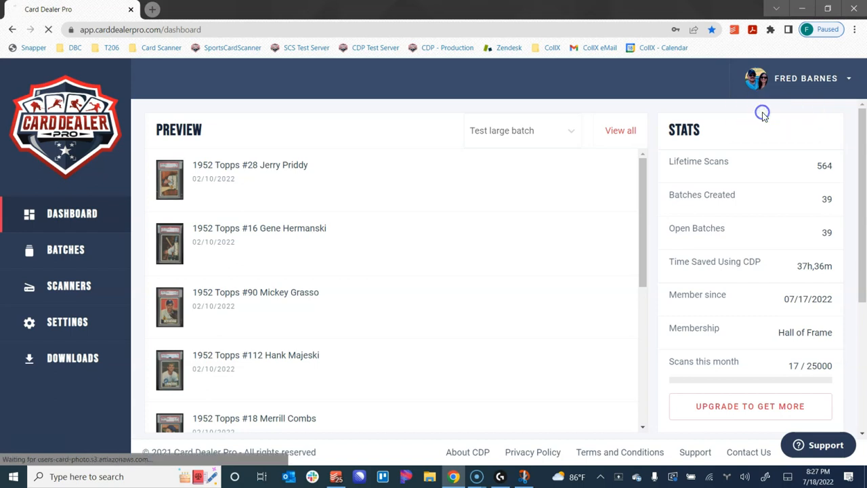
Bring up the Add your photo dialog from the profile photo and dismiss it unchanged
{"action": "left_click", "coordinate": [68, 322]}
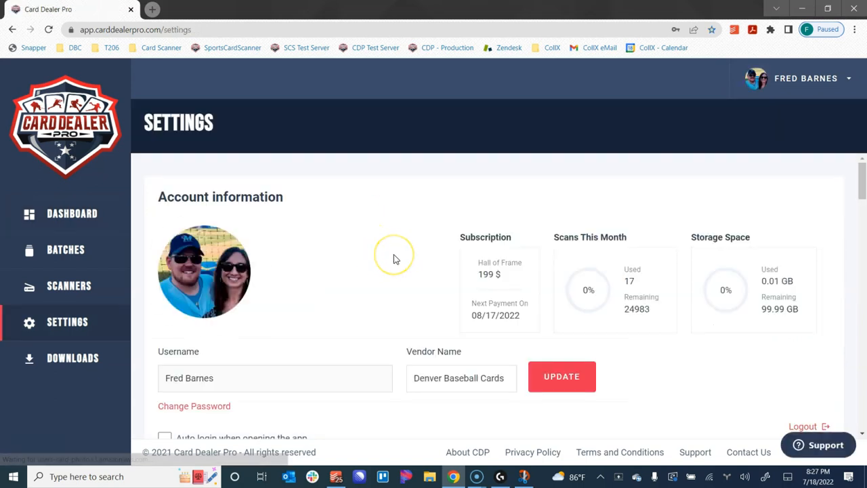
{"action": "mouse_move", "coordinate": [433, 271]}
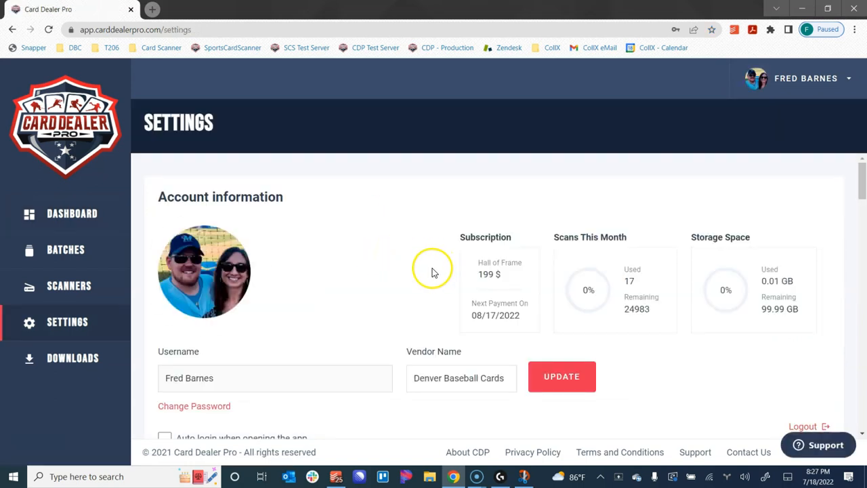
{"action": "mouse_move", "coordinate": [360, 182]}
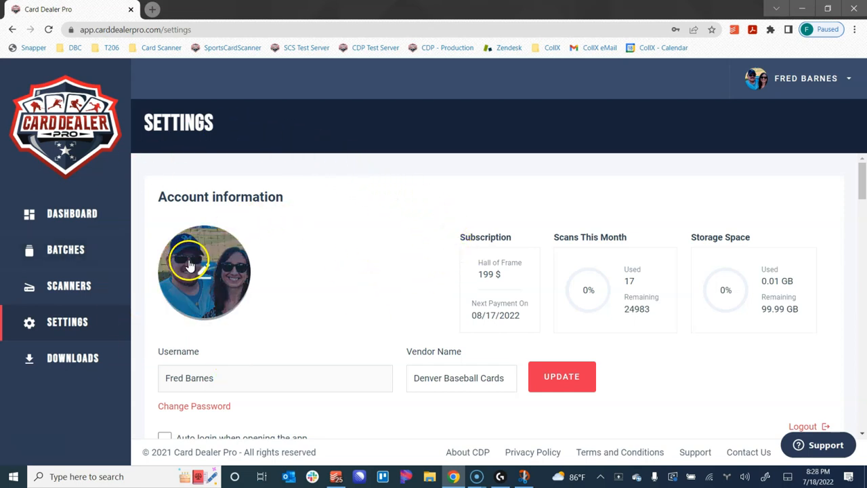
{"action": "left_click", "coordinate": [203, 271]}
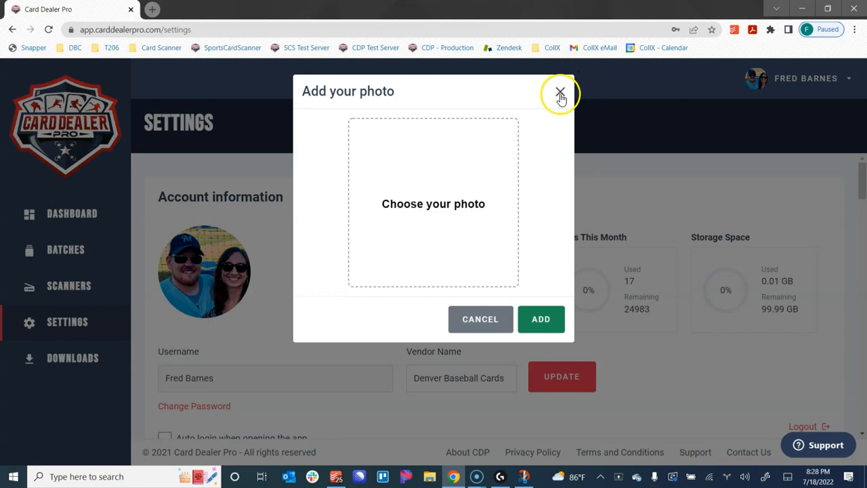
{"action": "left_click", "coordinate": [559, 92]}
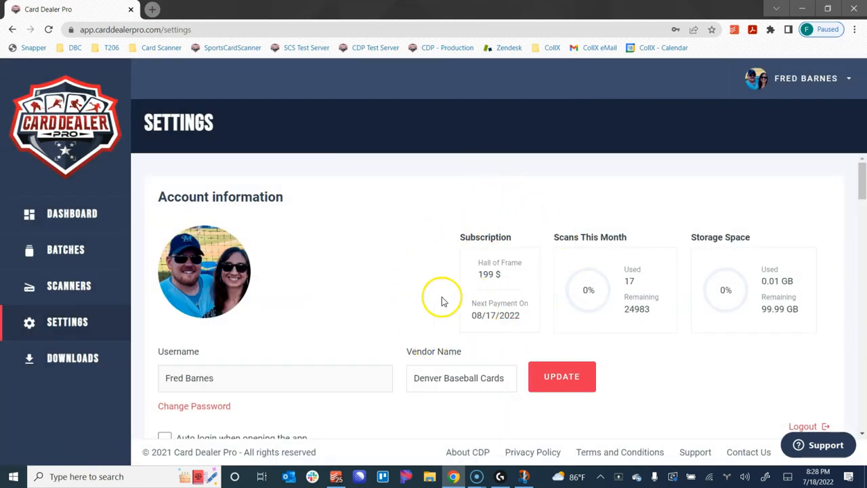
{"action": "mouse_move", "coordinate": [654, 280]}
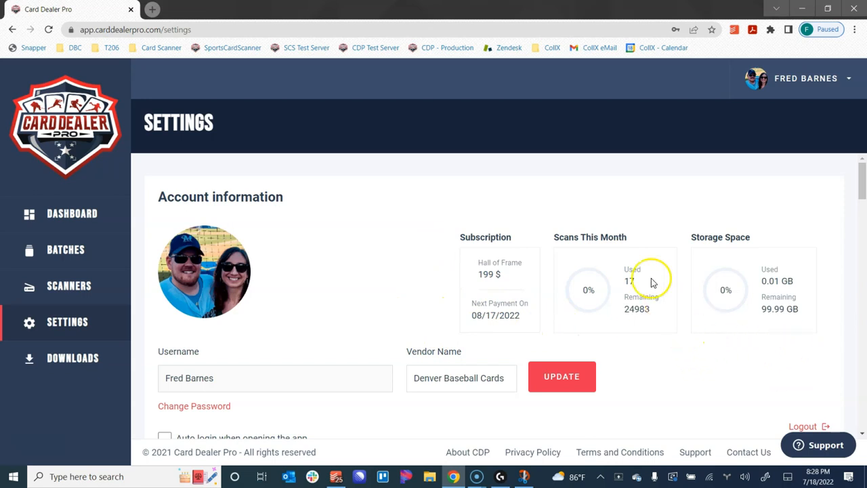
{"action": "mouse_move", "coordinate": [663, 312]}
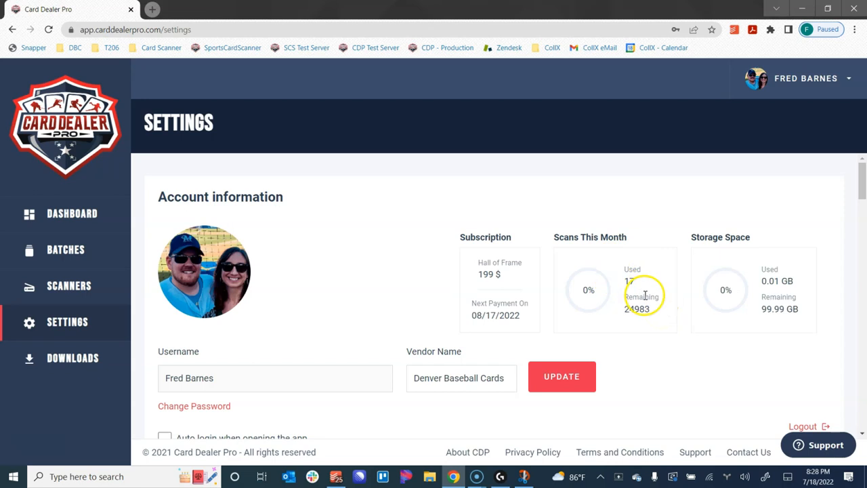
{"action": "mouse_move", "coordinate": [764, 327]}
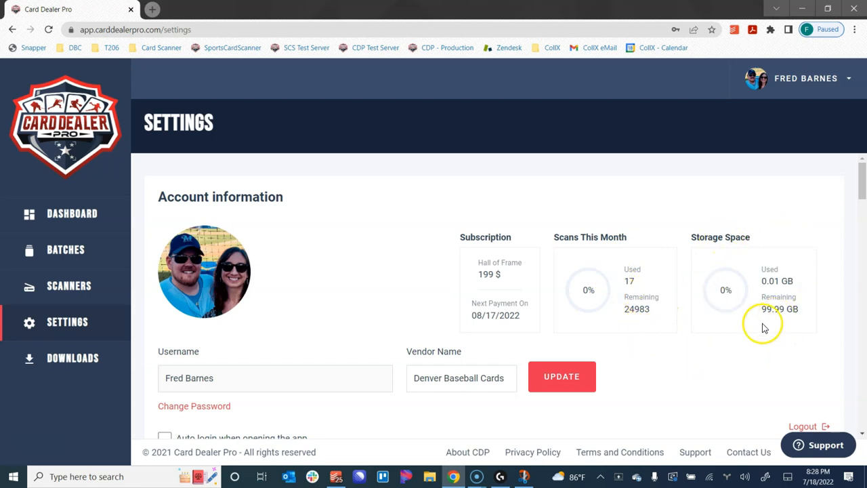
Scroll past Username and Vendor Name to the auto-login and batch email checkboxes above Membership
{"action": "scroll", "scroll_direction": "down", "scroll_amount": 3}
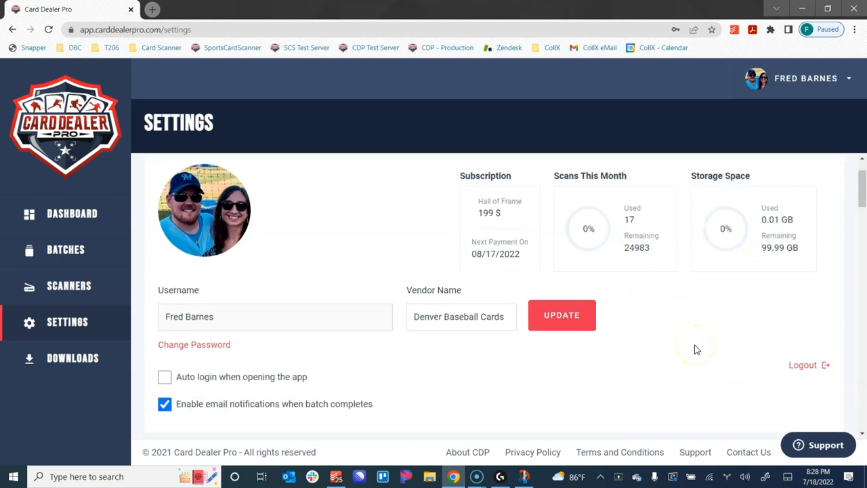
{"action": "scroll", "scroll_direction": "down", "scroll_amount": 3}
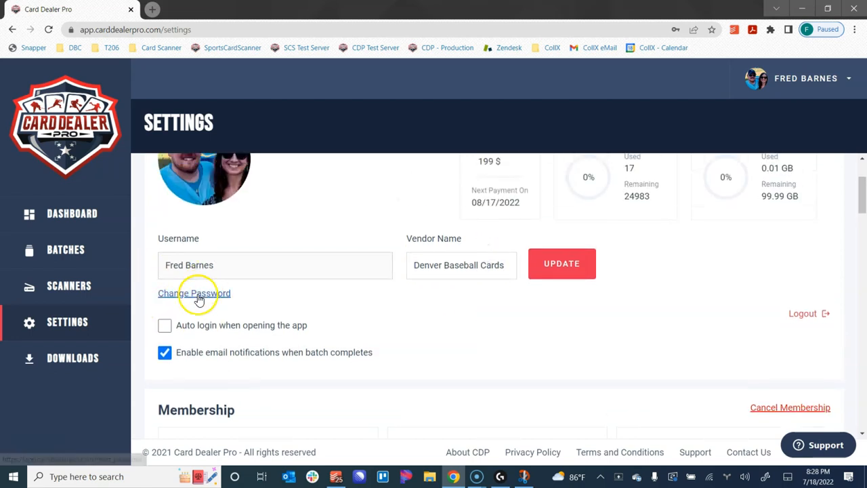
{"action": "mouse_move", "coordinate": [264, 301]}
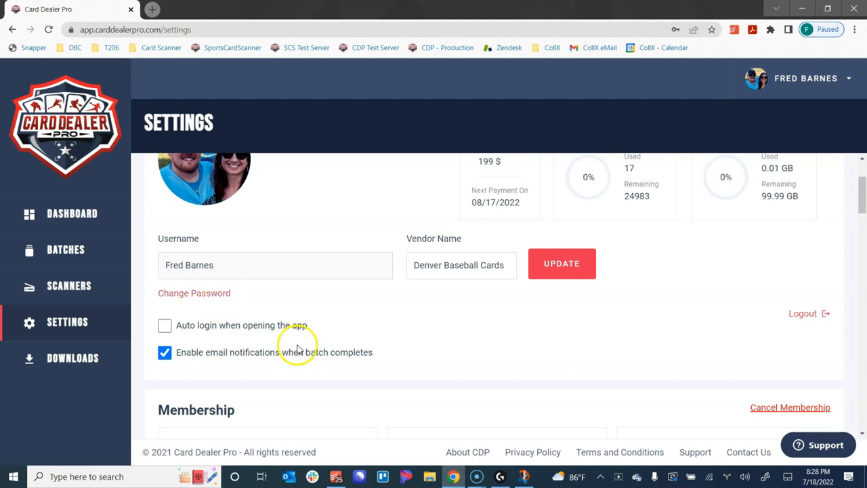
{"action": "left_click", "coordinate": [165, 325]}
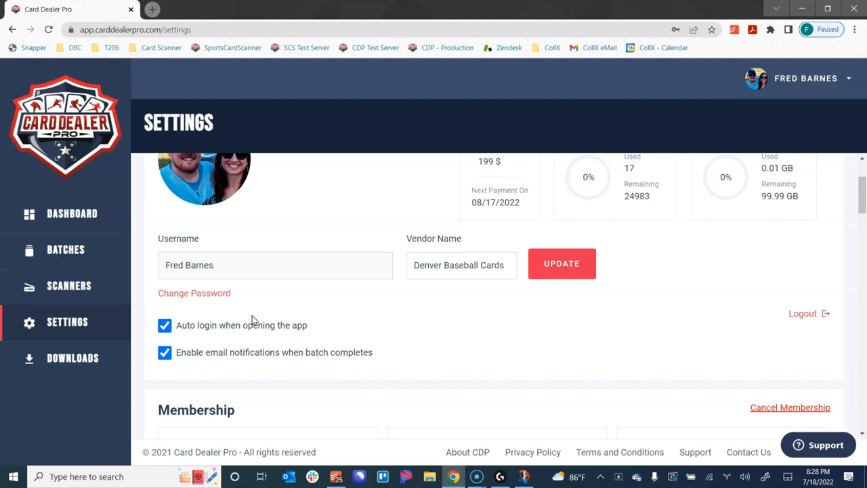
{"action": "left_click", "coordinate": [165, 326]}
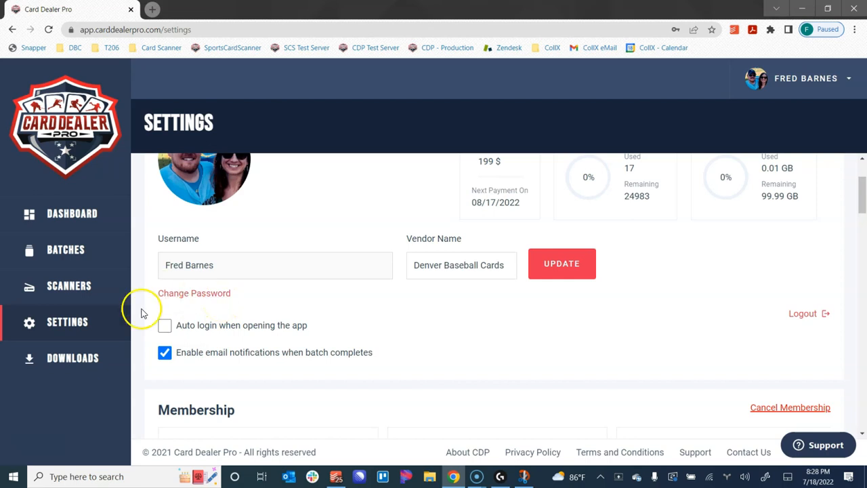
{"action": "left_click", "coordinate": [166, 352]}
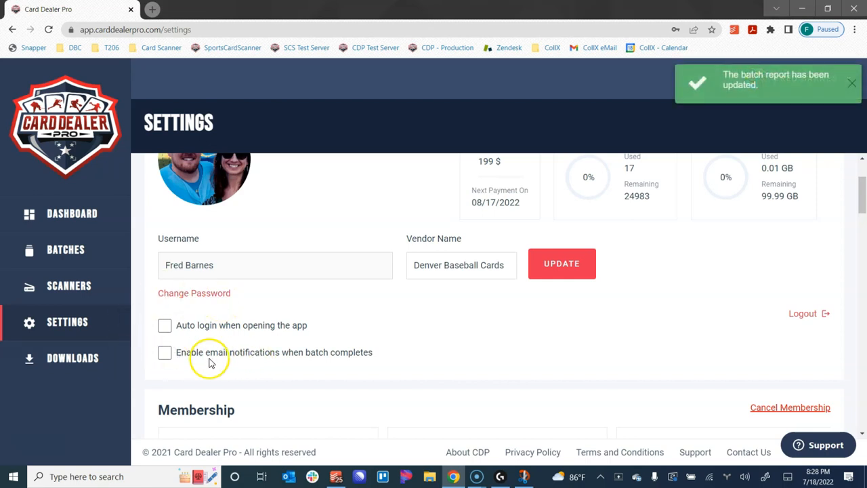
{"action": "mouse_move", "coordinate": [359, 359]}
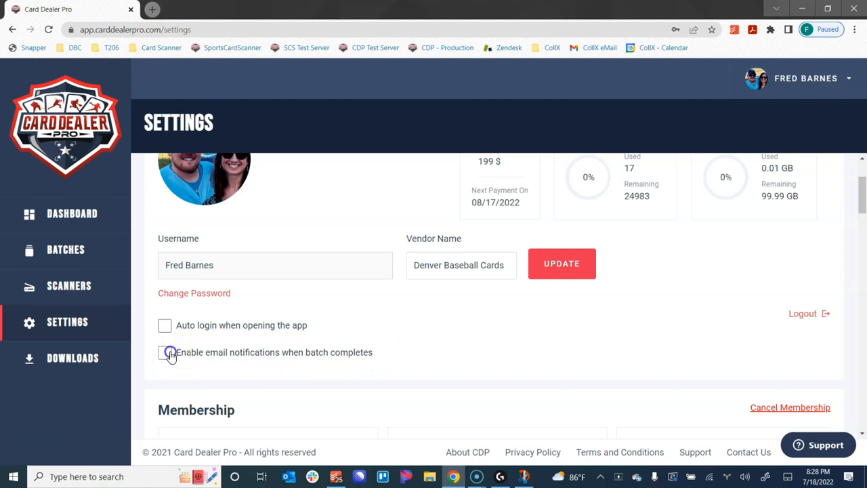
{"action": "left_click", "coordinate": [166, 352]}
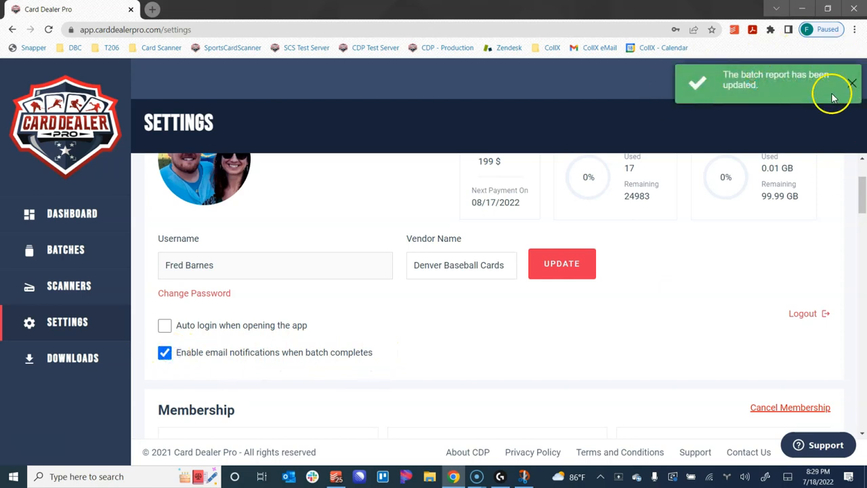
{"action": "mouse_move", "coordinate": [286, 357]}
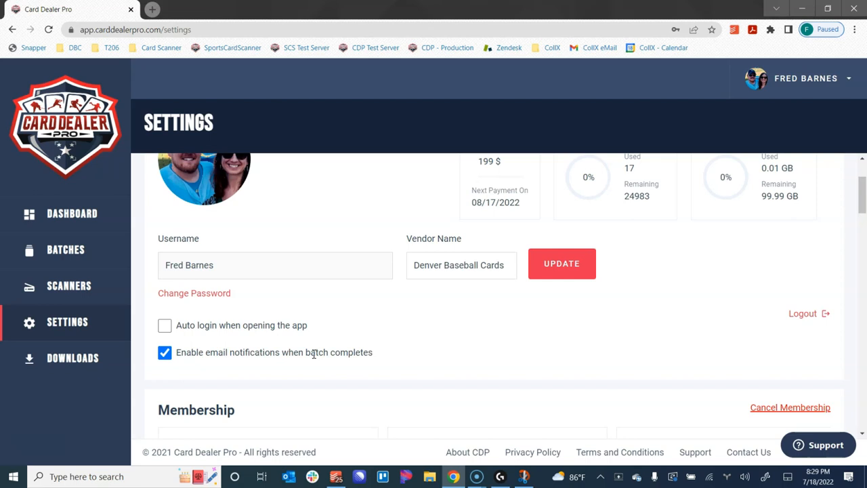
{"action": "mouse_move", "coordinate": [349, 353]}
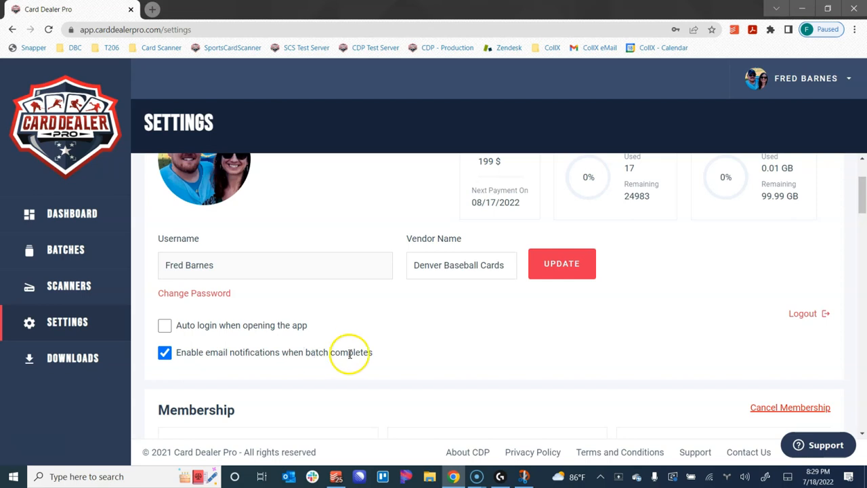
{"action": "mouse_move", "coordinate": [304, 322]}
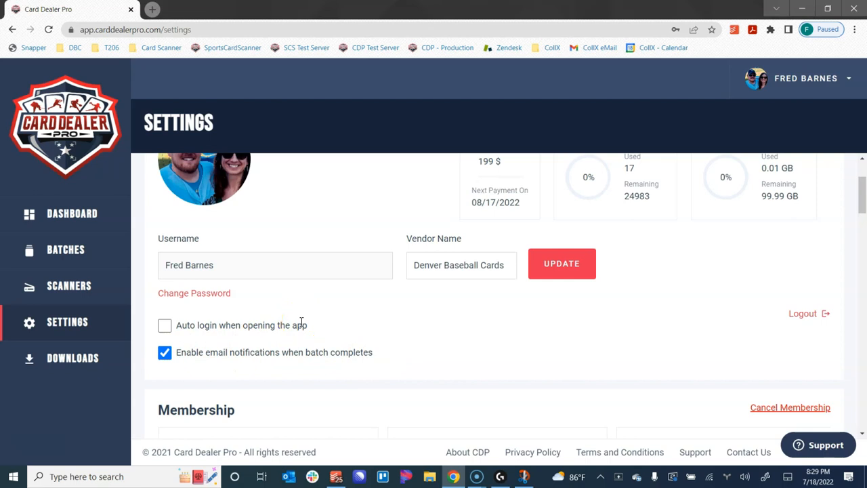
{"action": "mouse_move", "coordinate": [412, 339]}
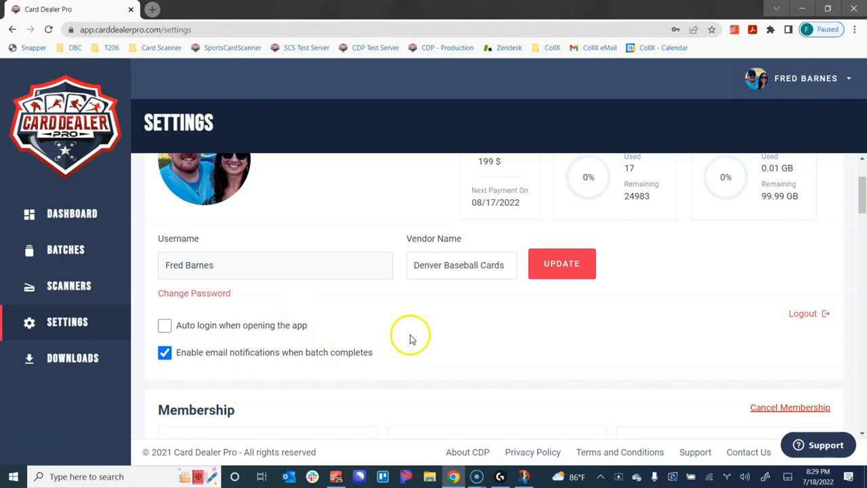
Scroll through membership tiers to Buy Additional Scans and review packages, keeping 1000 scans - $19.99
{"action": "scroll", "scroll_direction": "down", "scroll_amount": 3}
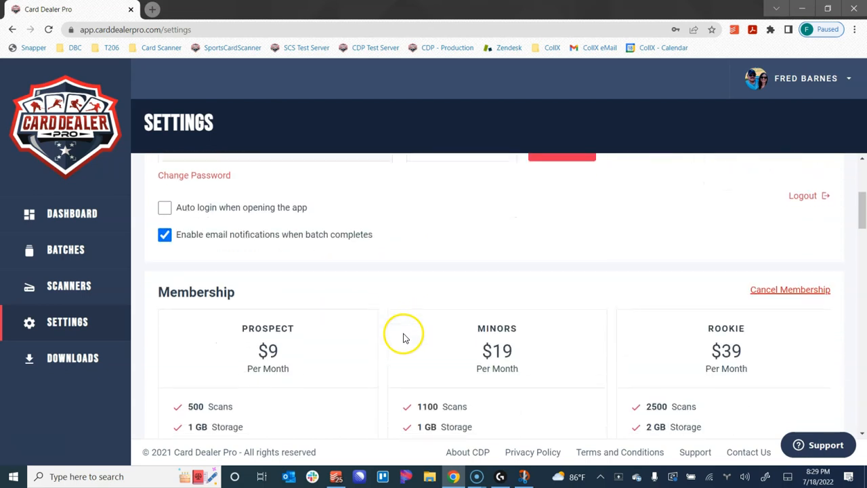
{"action": "scroll", "scroll_direction": "down", "scroll_amount": 3}
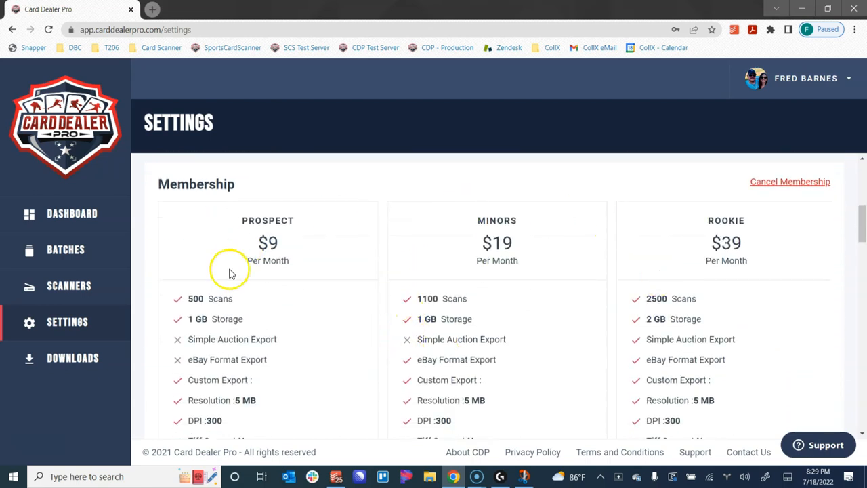
{"action": "scroll", "scroll_direction": "down", "scroll_amount": 3}
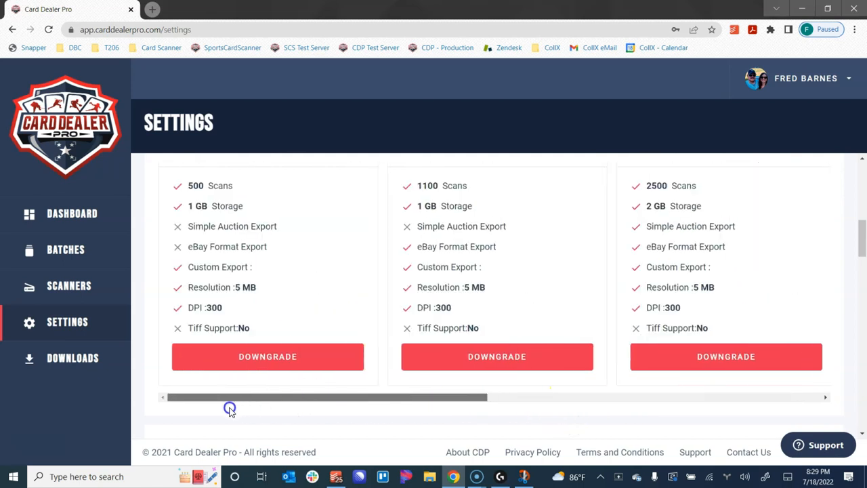
{"action": "scroll", "scroll_direction": "down", "scroll_amount": 3}
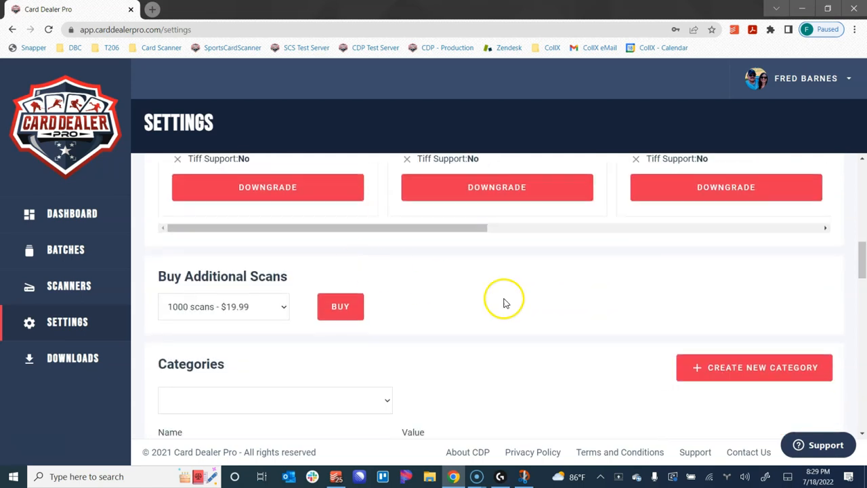
{"action": "mouse_move", "coordinate": [223, 307]}
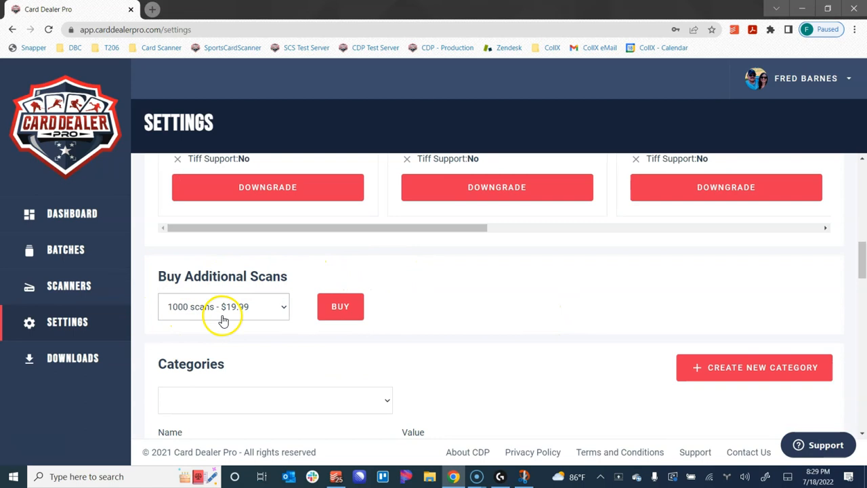
{"action": "scroll", "scroll_direction": "up", "scroll_amount": 3}
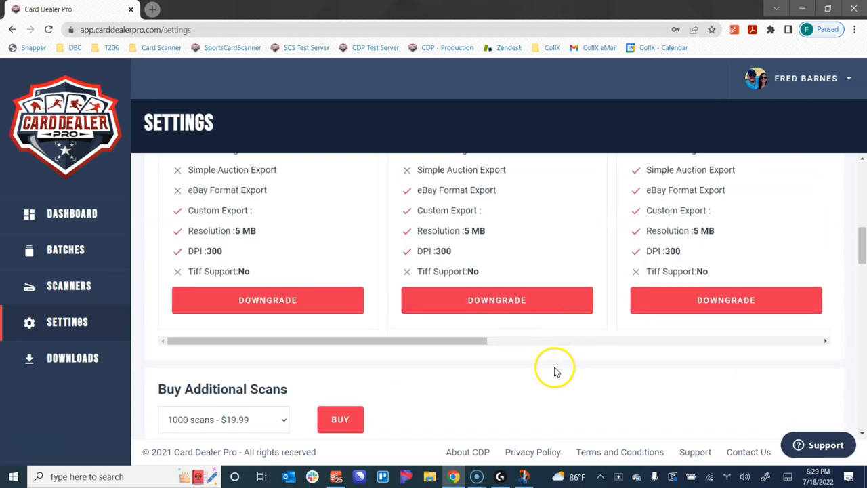
{"action": "scroll", "scroll_direction": "down", "scroll_amount": 3}
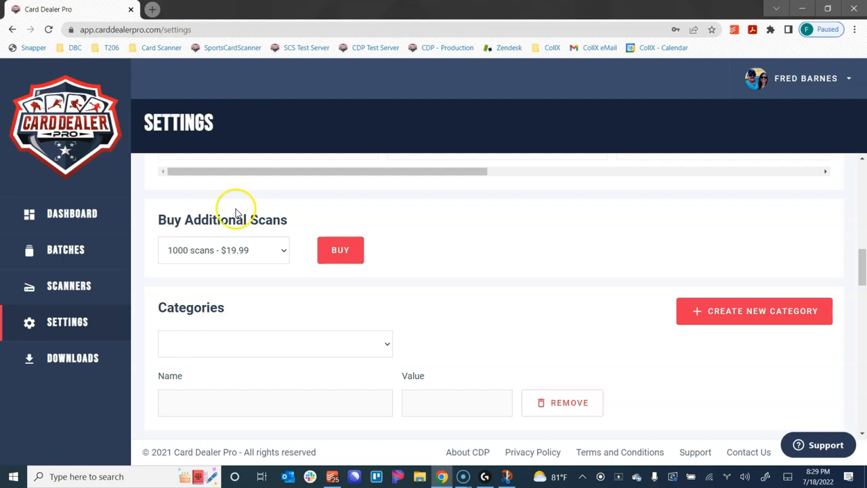
{"action": "left_click", "coordinate": [224, 250]}
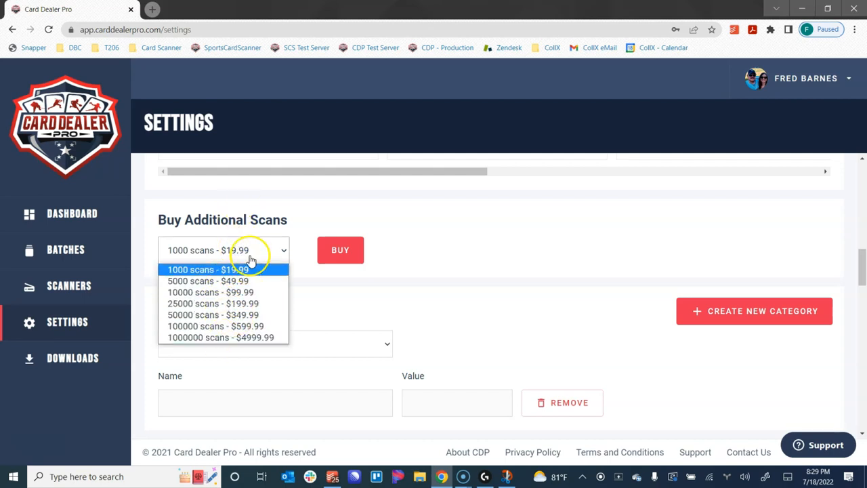
{"action": "left_click", "coordinate": [207, 270]}
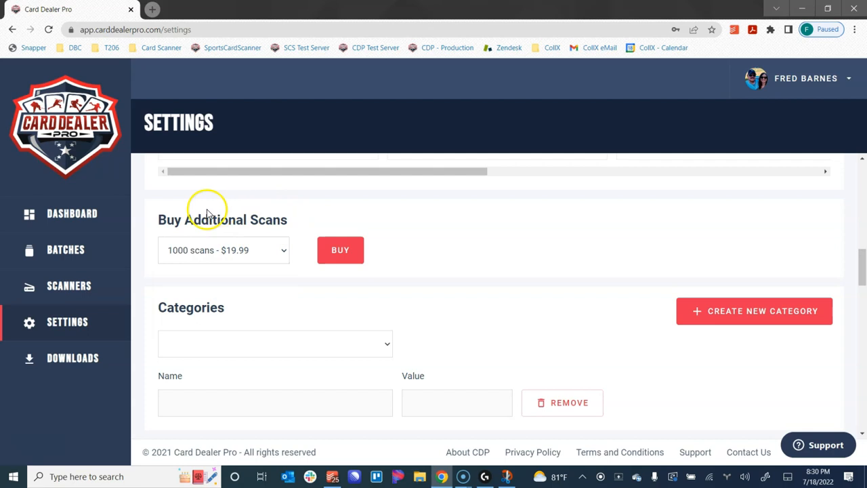
{"action": "mouse_move", "coordinate": [245, 214]}
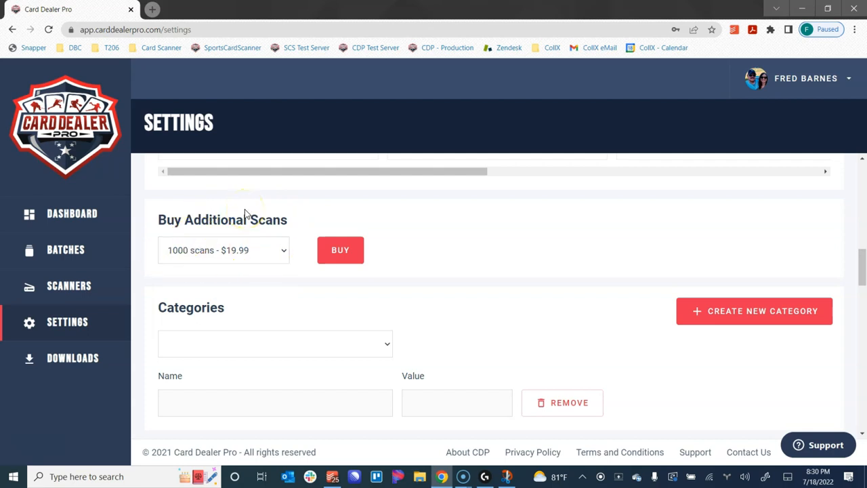
{"action": "mouse_move", "coordinate": [392, 281]}
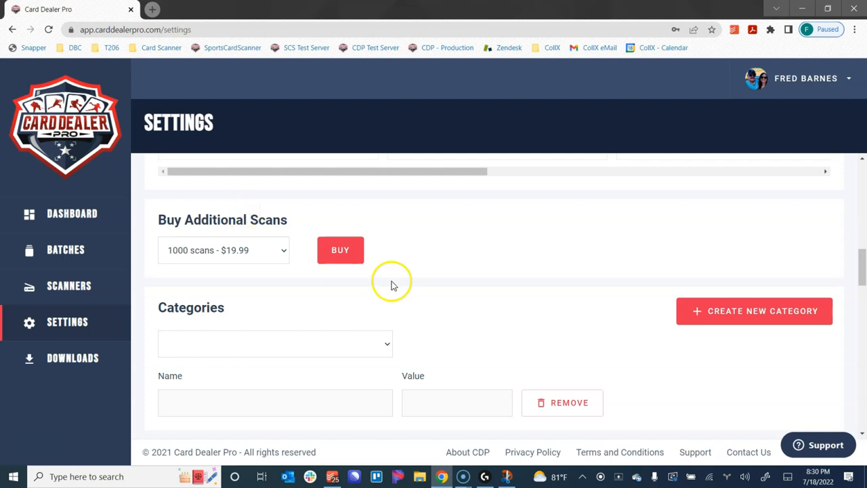
{"action": "mouse_move", "coordinate": [425, 281]}
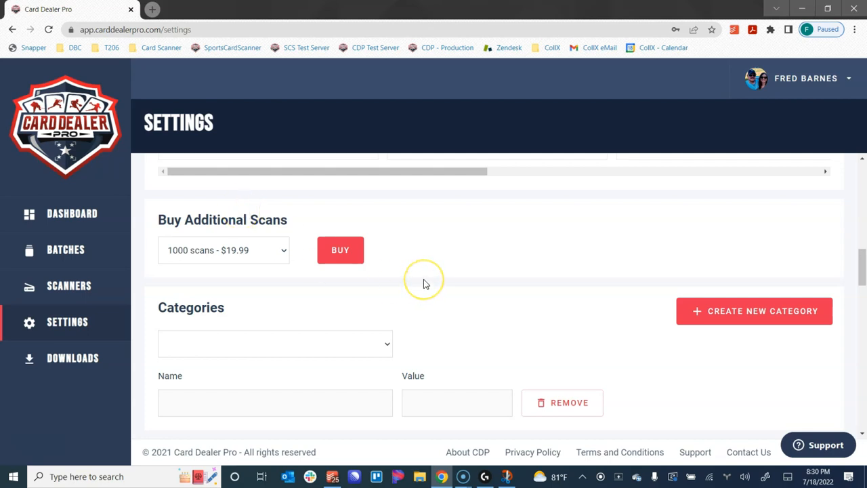
Scroll to the Categories section with its name and value fields and Remove button
{"action": "scroll", "scroll_direction": "down", "scroll_amount": 3}
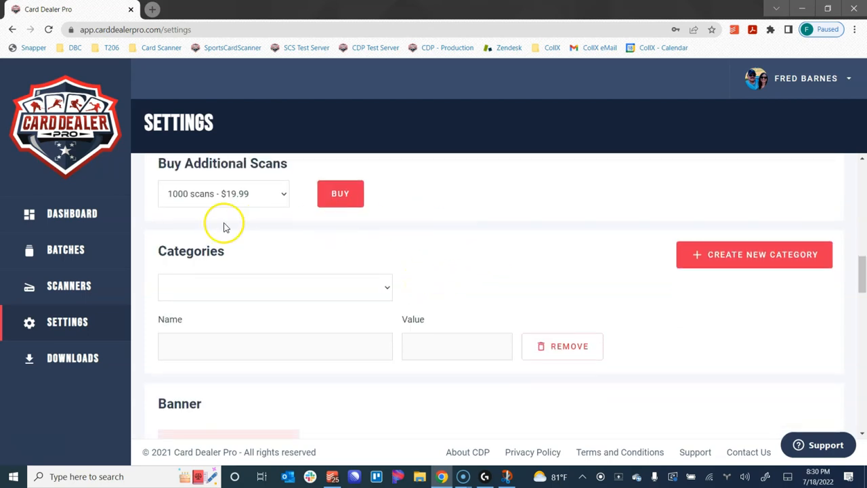
{"action": "mouse_move", "coordinate": [488, 383]}
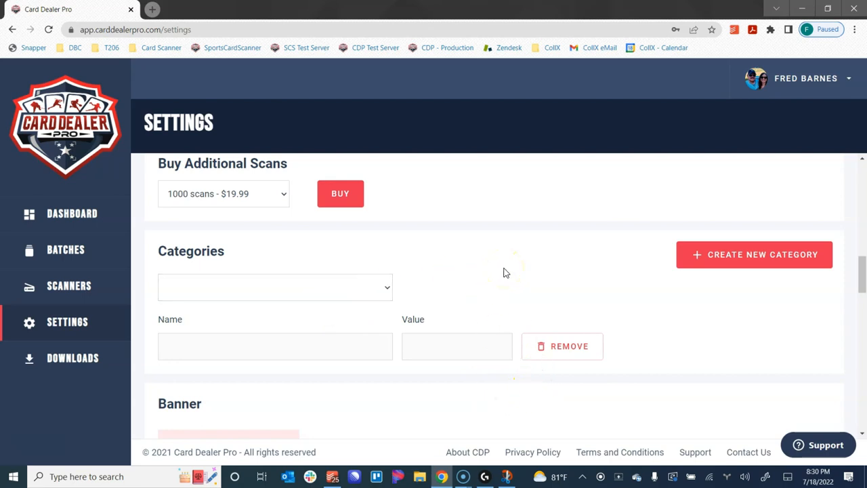
{"action": "mouse_move", "coordinate": [504, 272]}
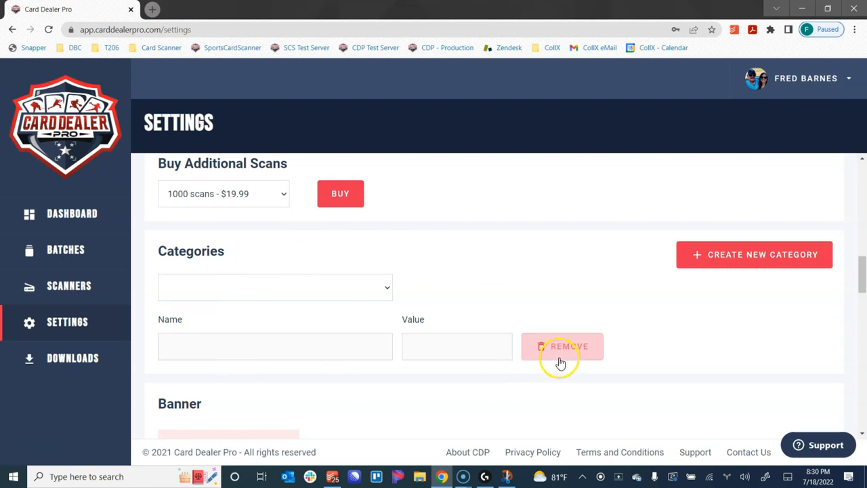
{"action": "mouse_move", "coordinate": [589, 299]}
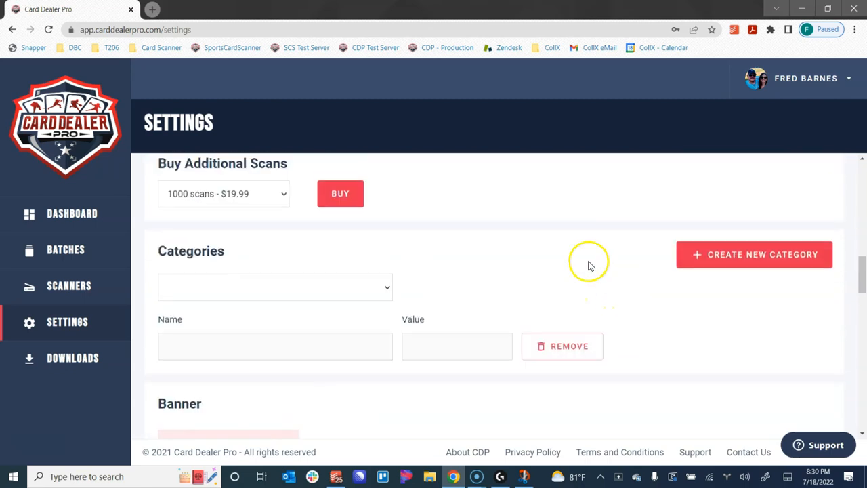
Scroll to the Banner section showing upload area, add-banner checkbox and bottom placement
{"action": "scroll", "scroll_direction": "down", "scroll_amount": 3}
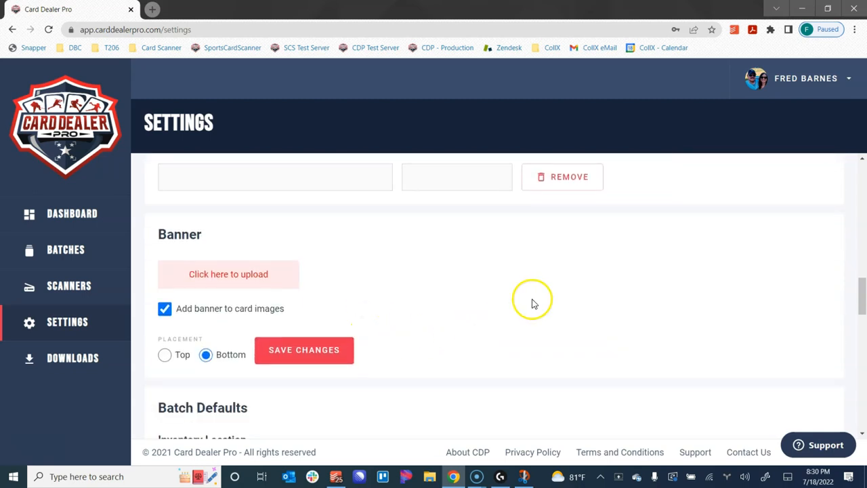
{"action": "mouse_move", "coordinate": [292, 245]}
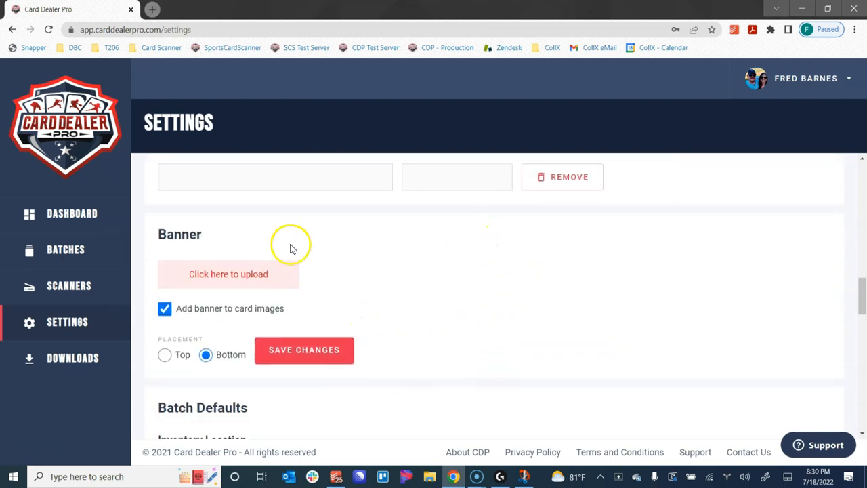
{"action": "mouse_move", "coordinate": [549, 250]}
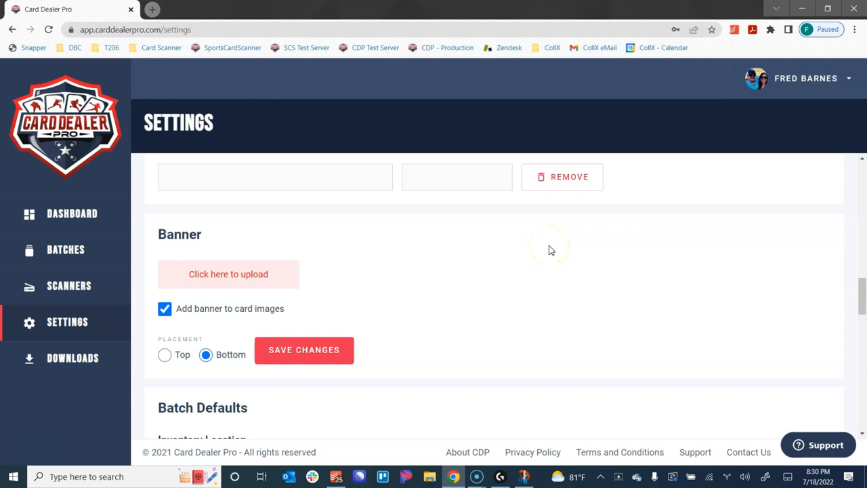
{"action": "mouse_move", "coordinate": [187, 304]}
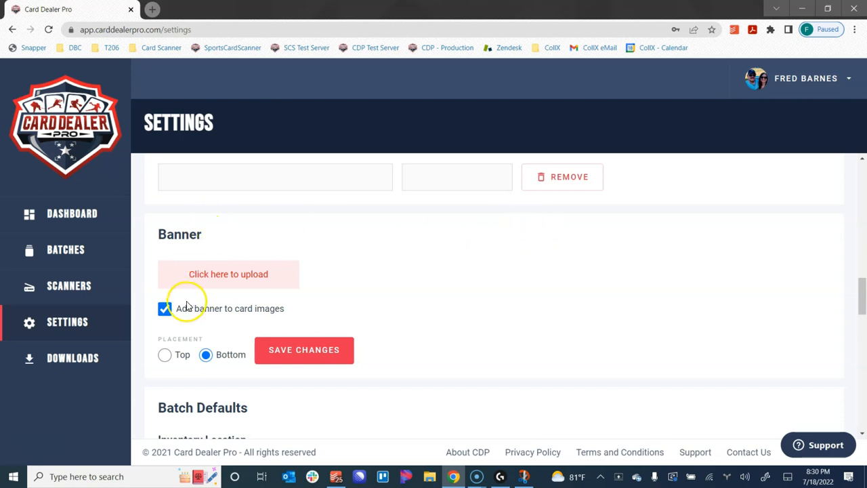
{"action": "mouse_move", "coordinate": [252, 326]}
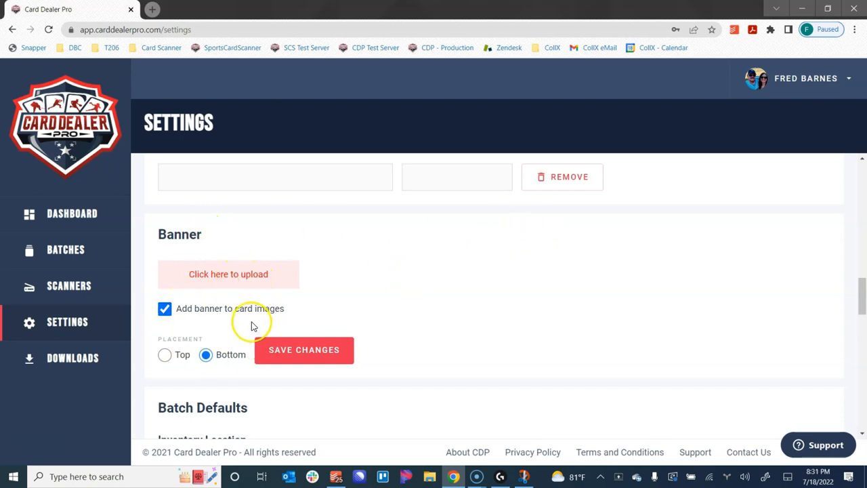
{"action": "mouse_move", "coordinate": [540, 264]}
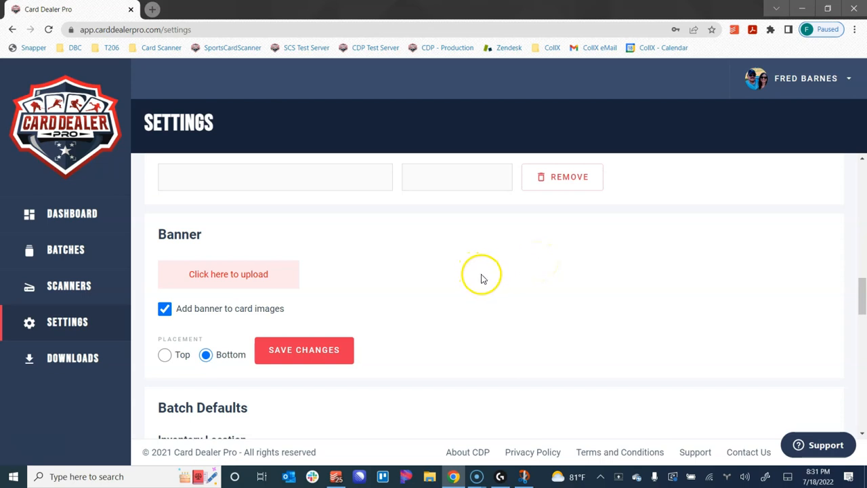
Scroll through Batch Defaults, Simple Auction Site Settings and Custom Fields to the GLE Tech Integration credentials
{"action": "scroll", "scroll_direction": "down", "scroll_amount": 3}
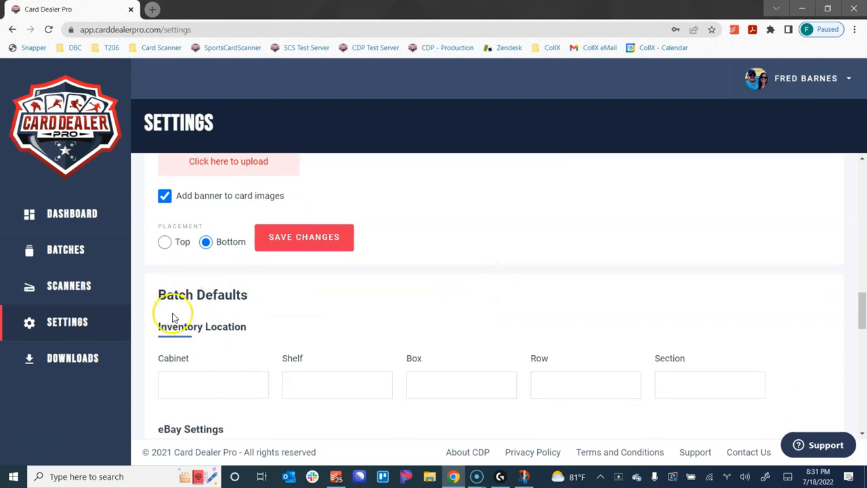
{"action": "scroll", "scroll_direction": "down", "scroll_amount": 3}
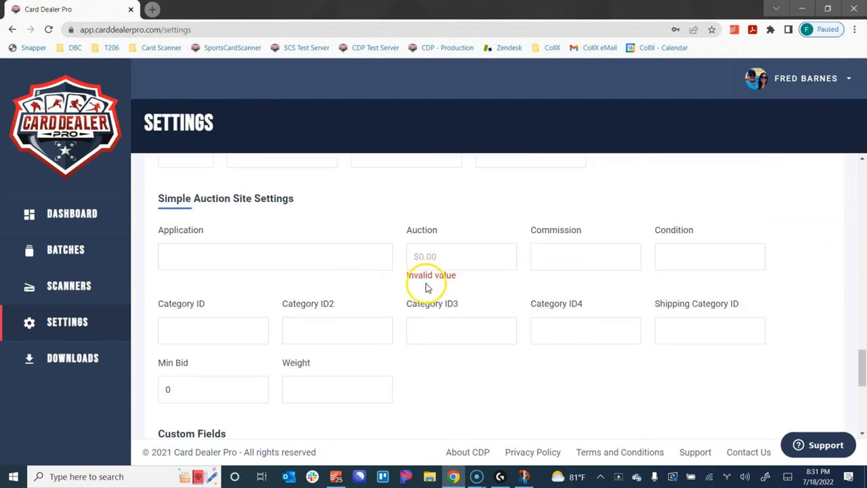
{"action": "scroll", "scroll_direction": "down", "scroll_amount": 3}
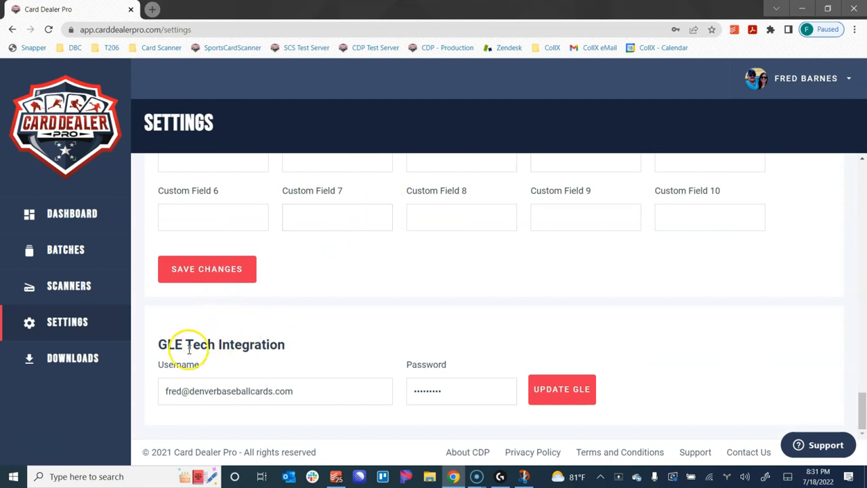
{"action": "mouse_move", "coordinate": [295, 332]}
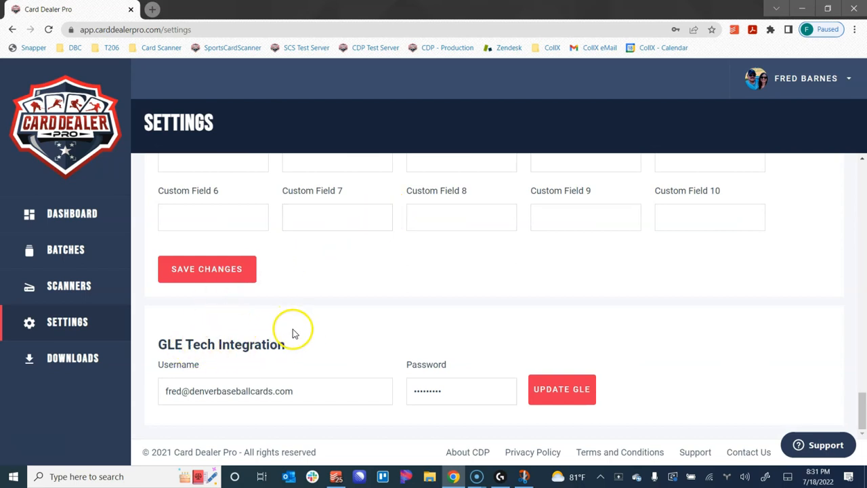
{"action": "mouse_move", "coordinate": [291, 339]}
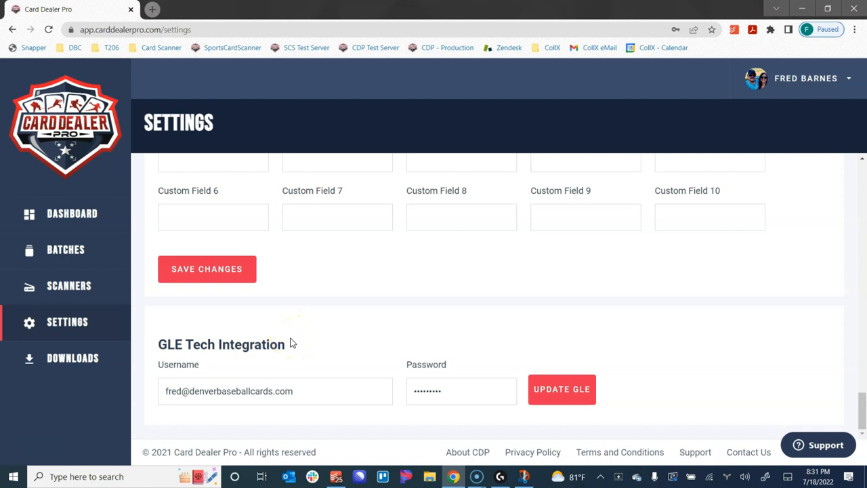
{"action": "left_click", "coordinate": [187, 391]}
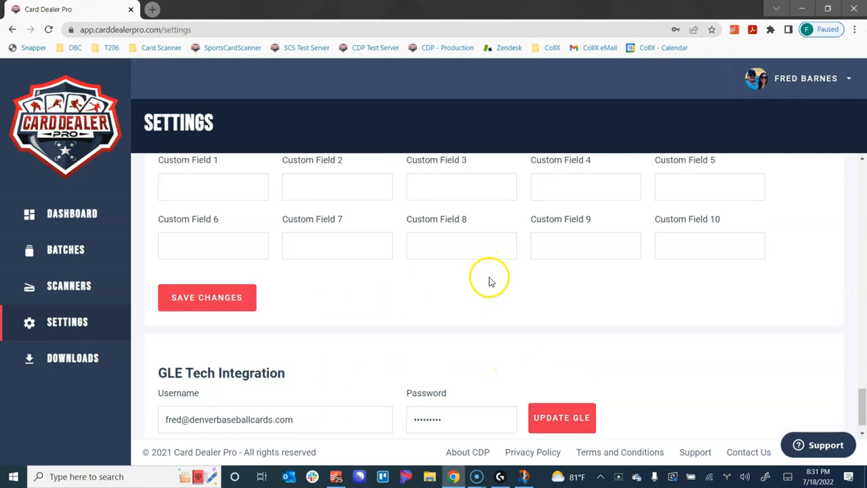
Scroll back to account information, view the Contact us support form and minimize it
{"action": "scroll", "scroll_direction": "up", "scroll_amount": 3}
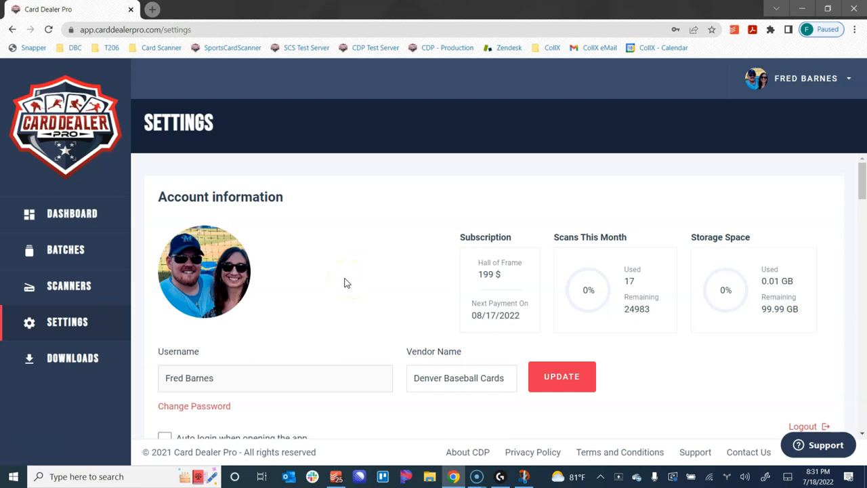
{"action": "scroll", "scroll_direction": "down", "scroll_amount": 3}
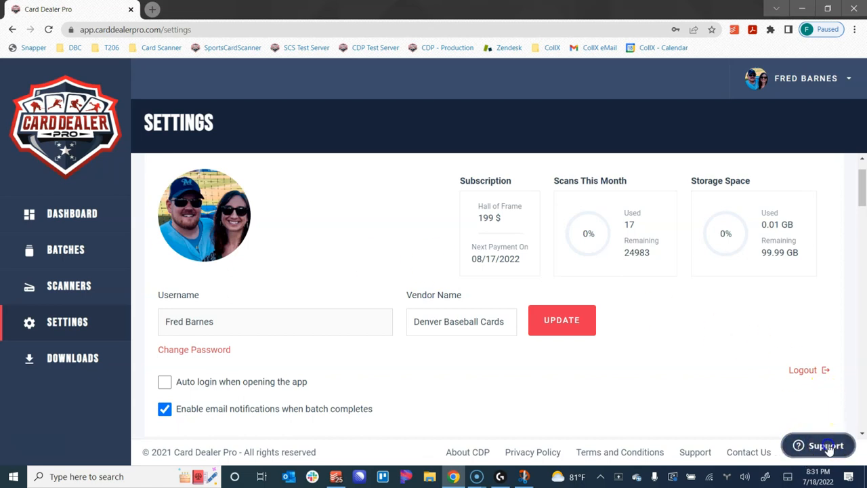
{"action": "left_click", "coordinate": [819, 444]}
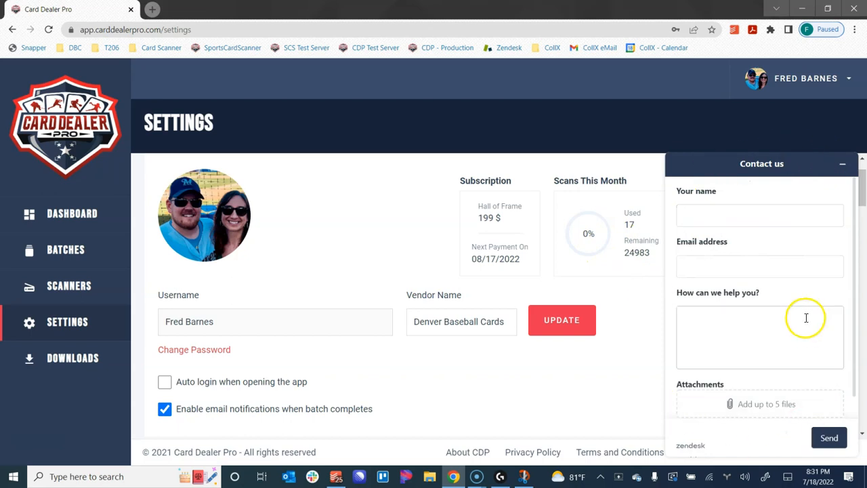
{"action": "left_click", "coordinate": [843, 163]}
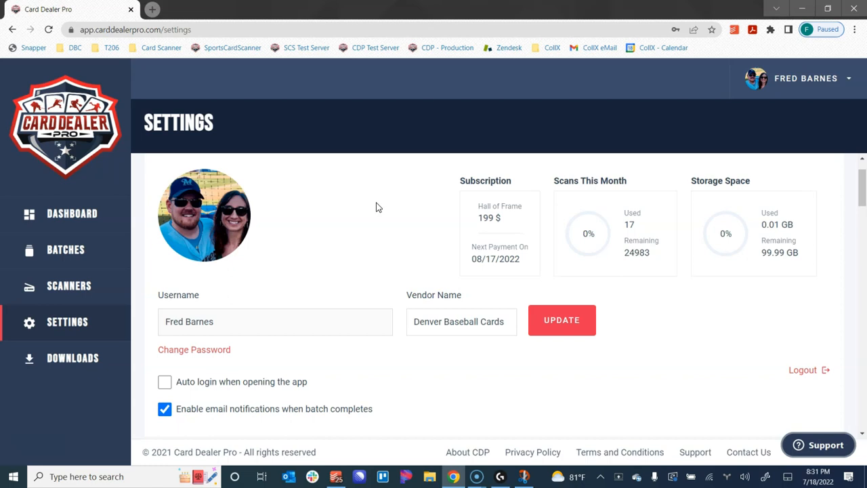
{"action": "mouse_move", "coordinate": [332, 243]}
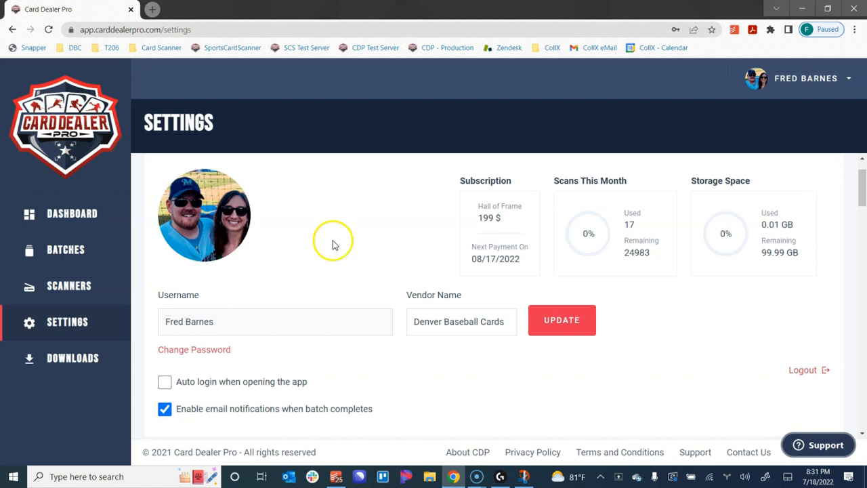